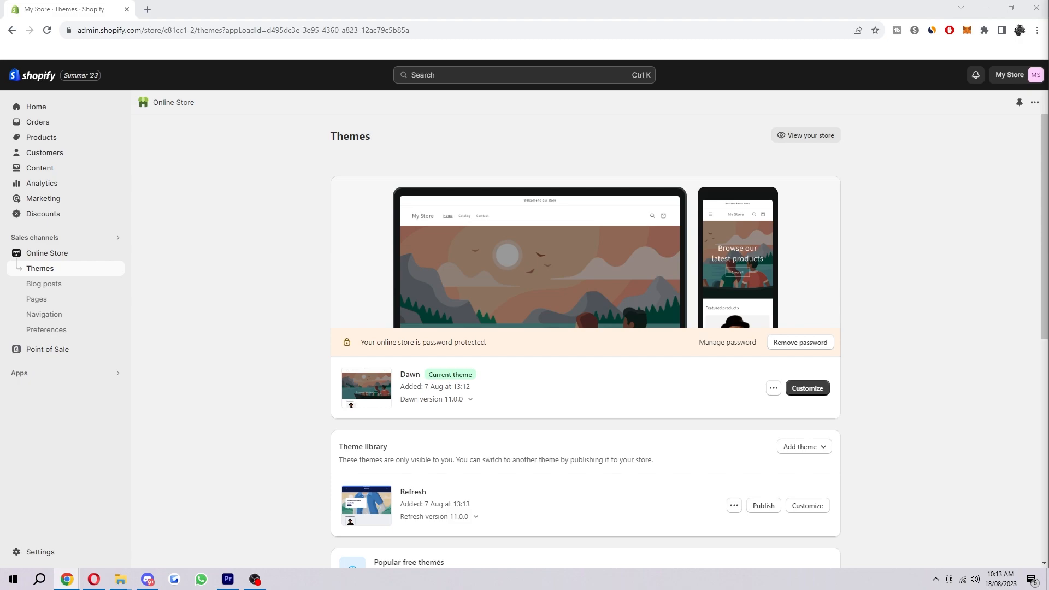
{"action": "mouse_move", "coordinate": [466, 173]}
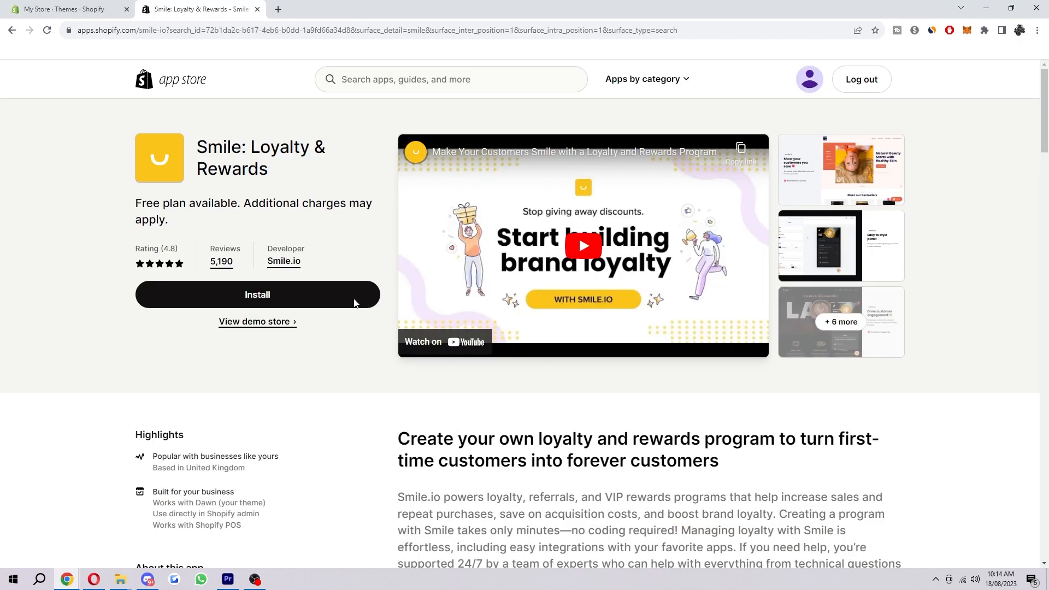
{"action": "mouse_move", "coordinate": [503, 362]}
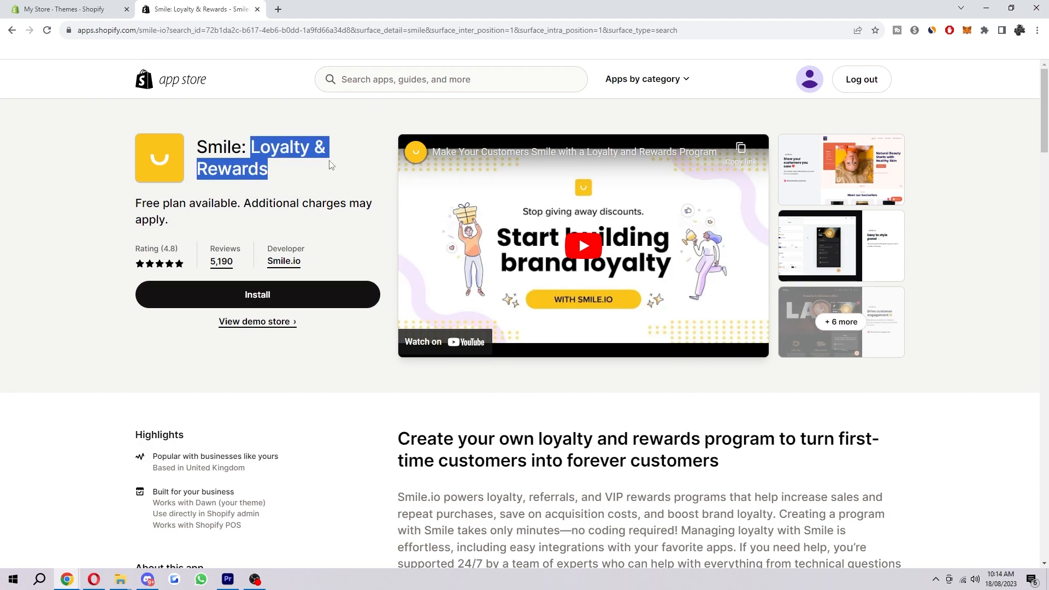
- Review the Smile listing down to Pricing and highlight the Free plan's Points program feature
{"action": "scroll", "scroll_direction": "down", "scroll_amount": 3}
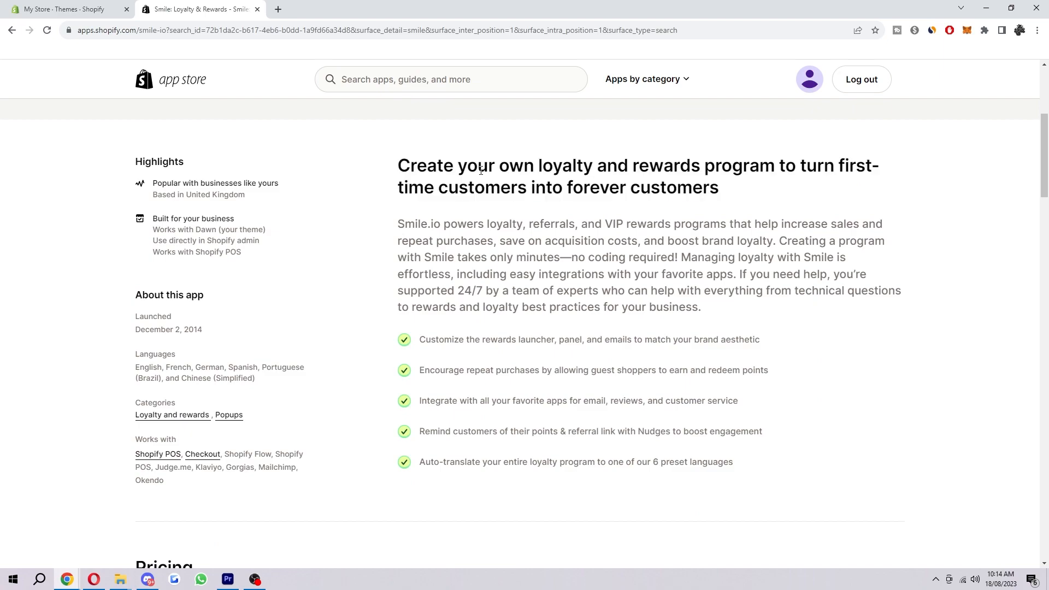
{"action": "mouse_move", "coordinate": [785, 218]}
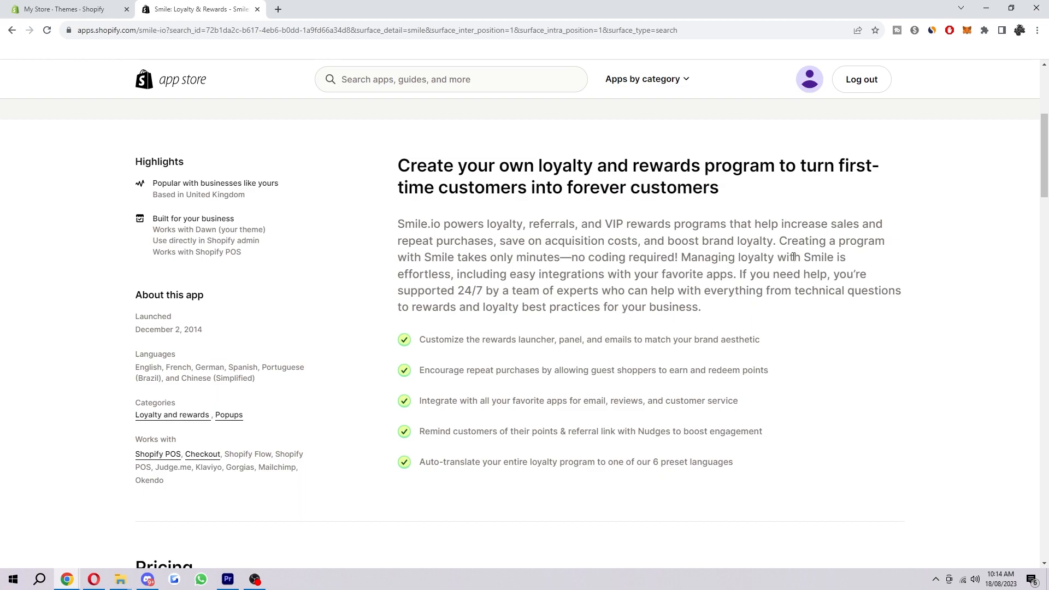
{"action": "scroll", "scroll_direction": "down", "scroll_amount": 3}
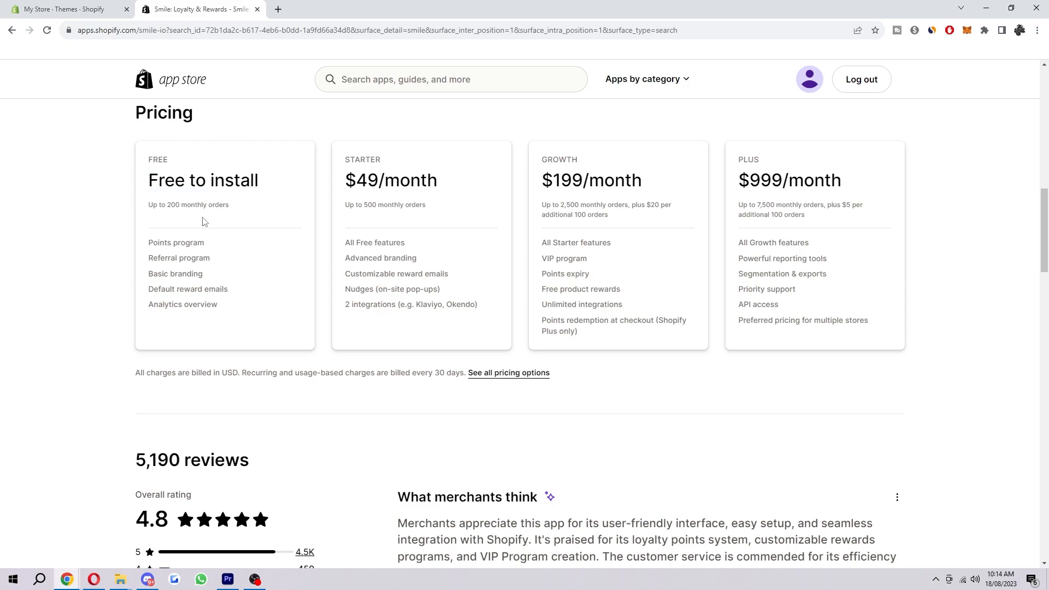
{"action": "mouse_move", "coordinate": [78, 310]}
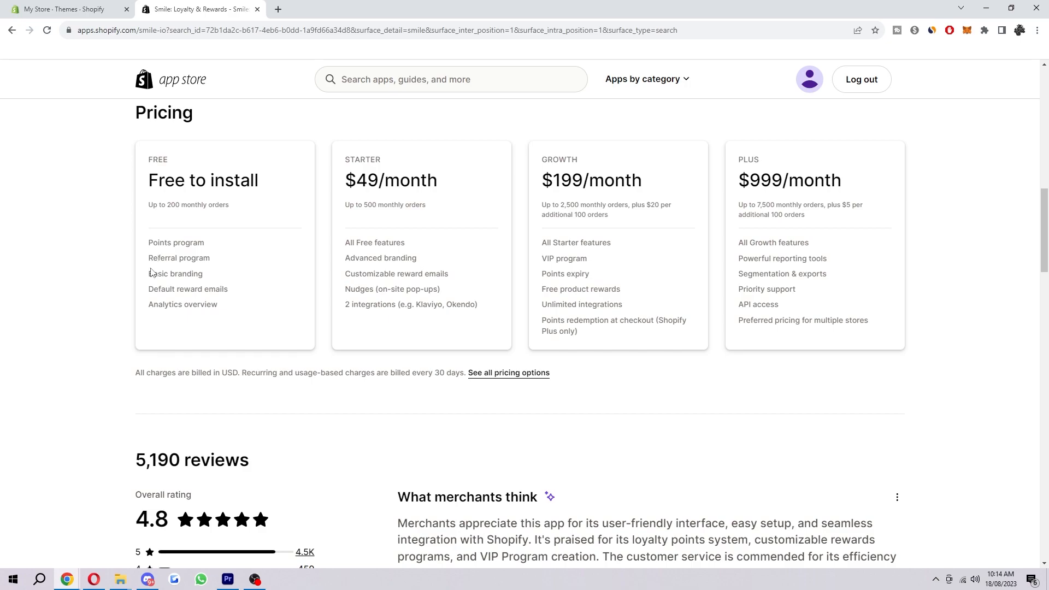
{"action": "double_click", "coordinate": [174, 242]}
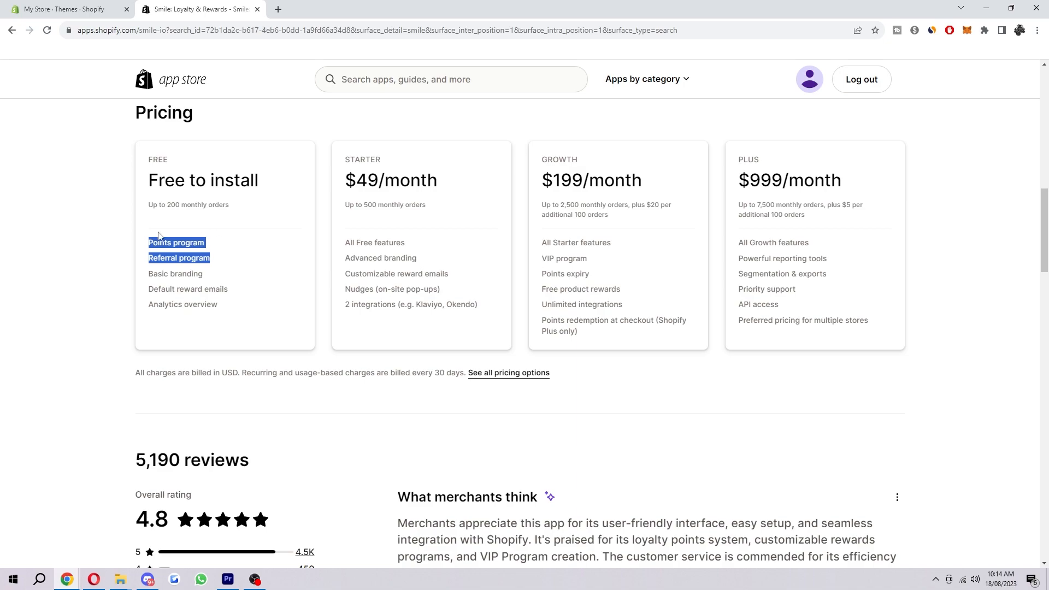
{"action": "left_click", "coordinate": [554, 413]}
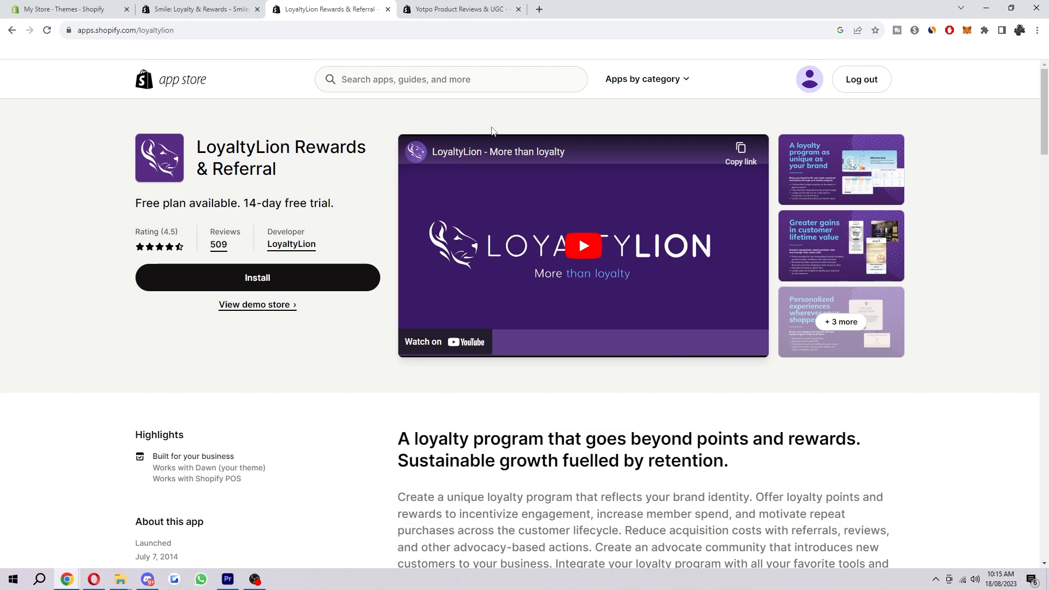
{"action": "mouse_move", "coordinate": [555, 157]}
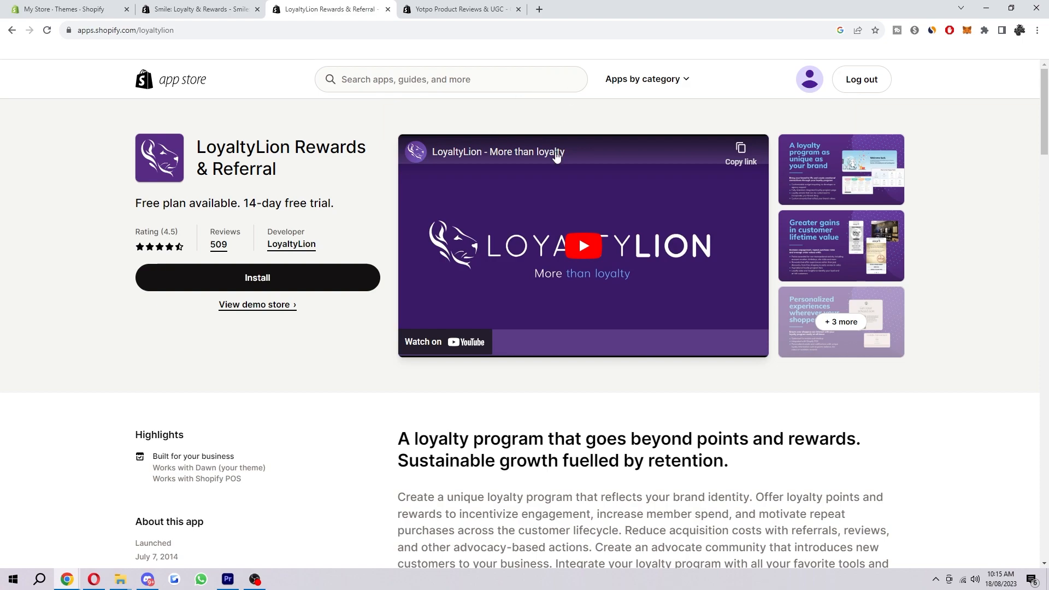
- View the Yotpo Product Reviews & UGC listing, then return to the store's Themes admin page
{"action": "left_click", "coordinate": [460, 9]}
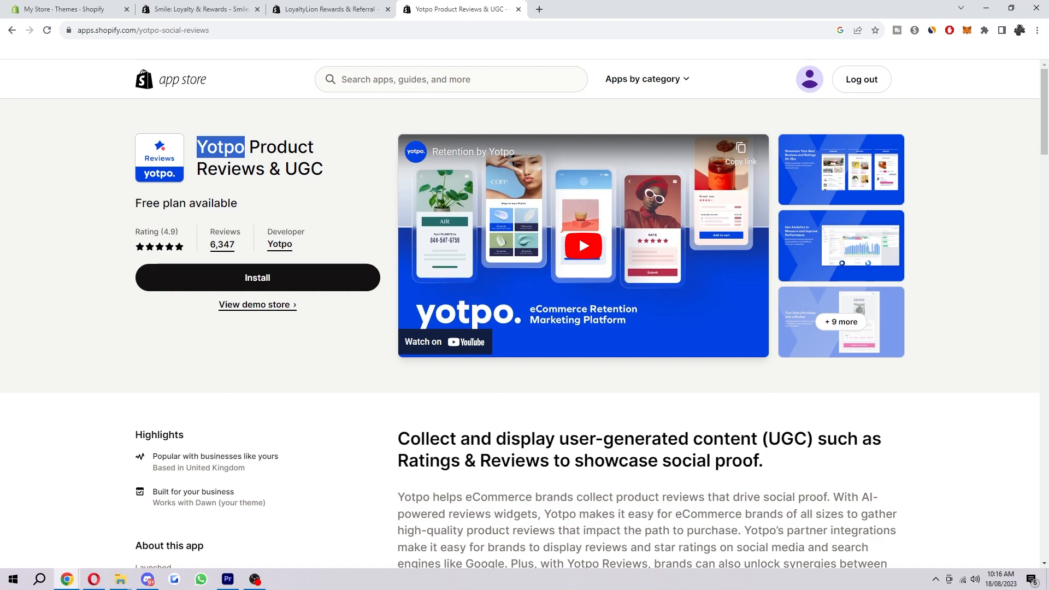
{"action": "mouse_move", "coordinate": [505, 387]}
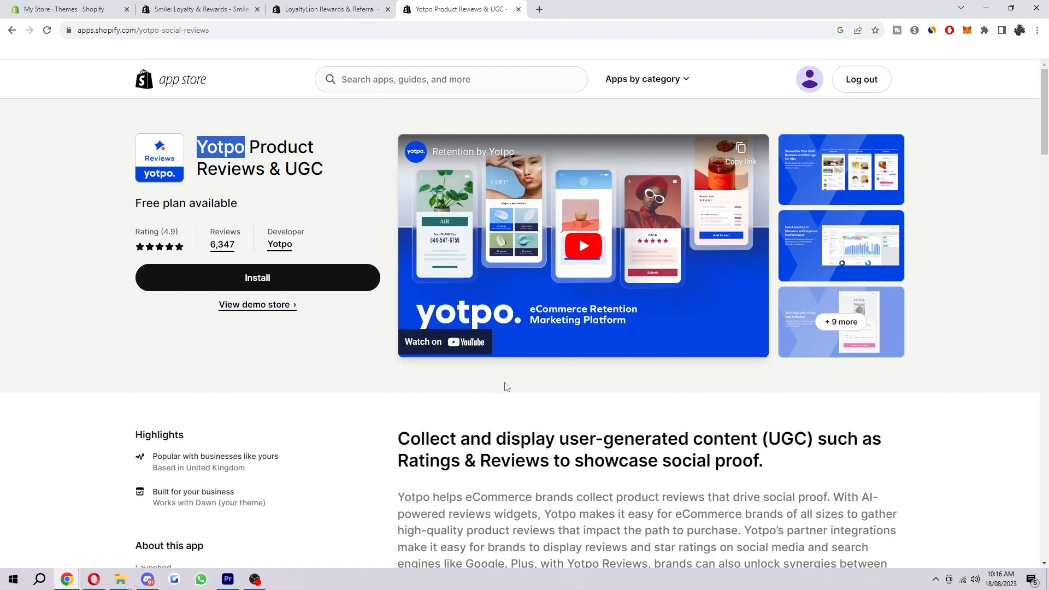
{"action": "left_click", "coordinate": [63, 8]}
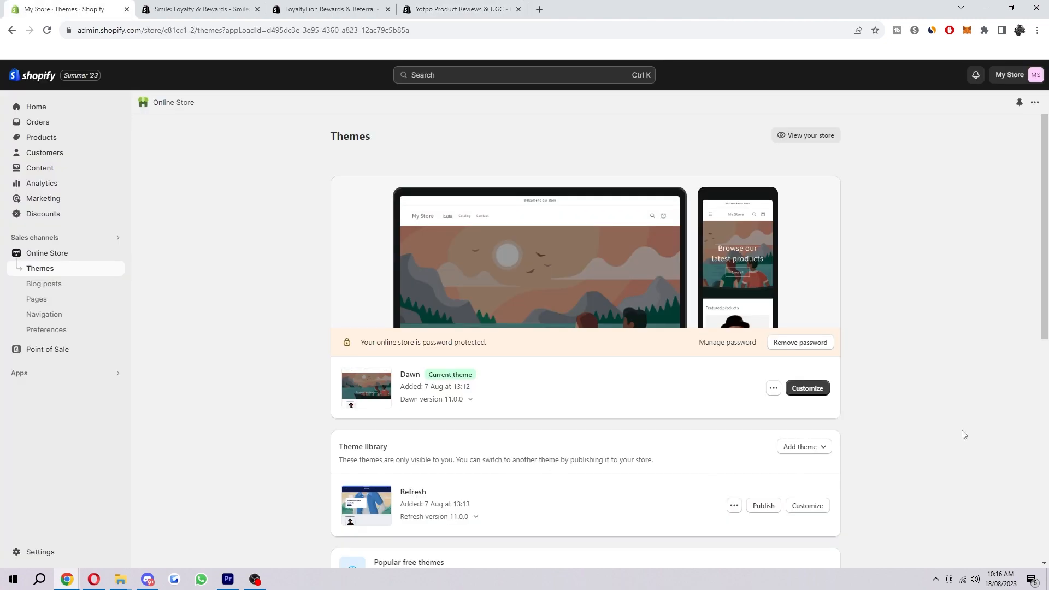